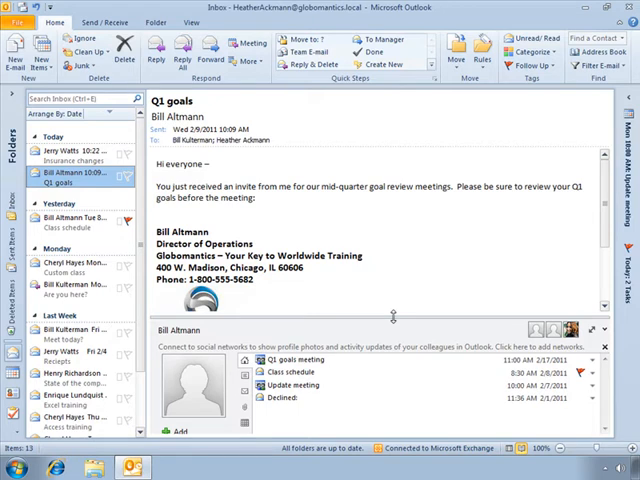
pyautogui.click(70, 141)
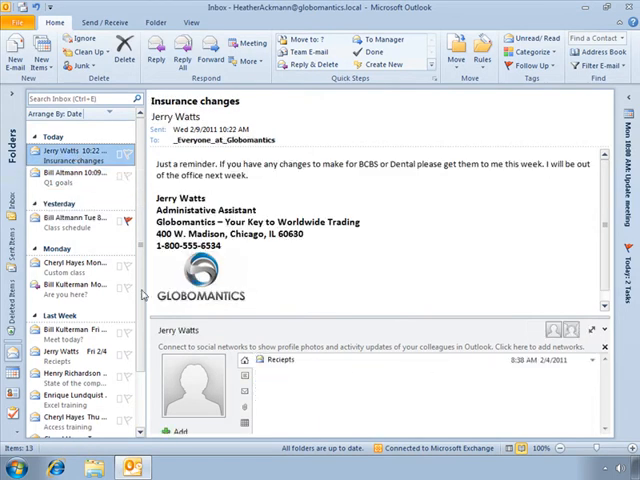
pyautogui.moveTo(298, 424)
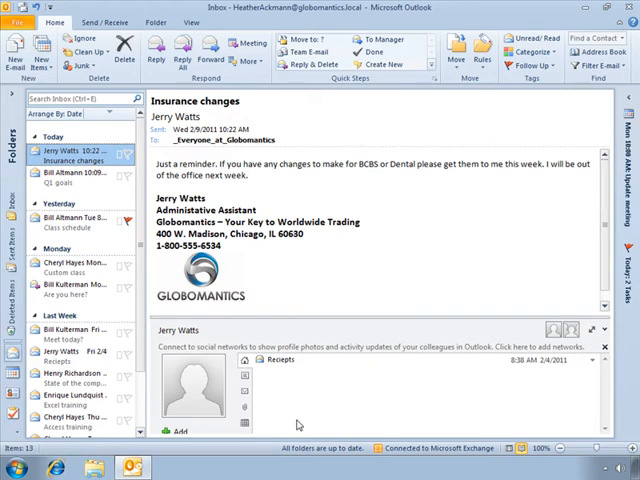
pyautogui.click(85, 290)
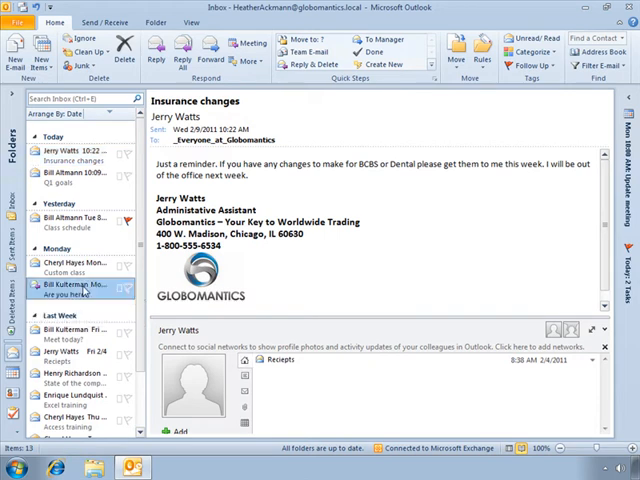
# - Open Bill Kulterman's 'Are you here?' message in the Reading Pane
pyautogui.click(80, 288)
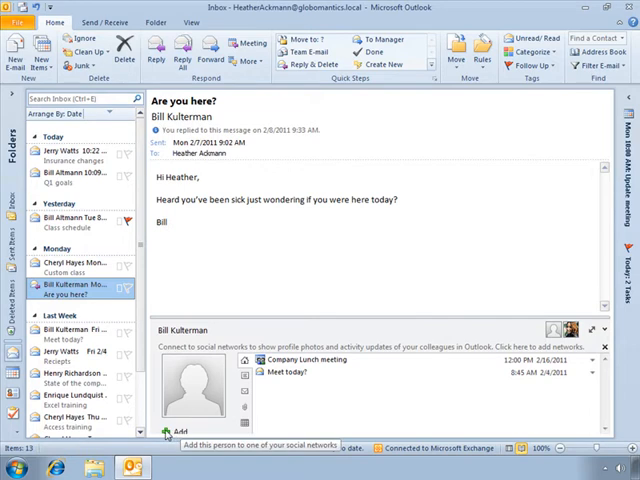
pyautogui.moveTo(168, 432)
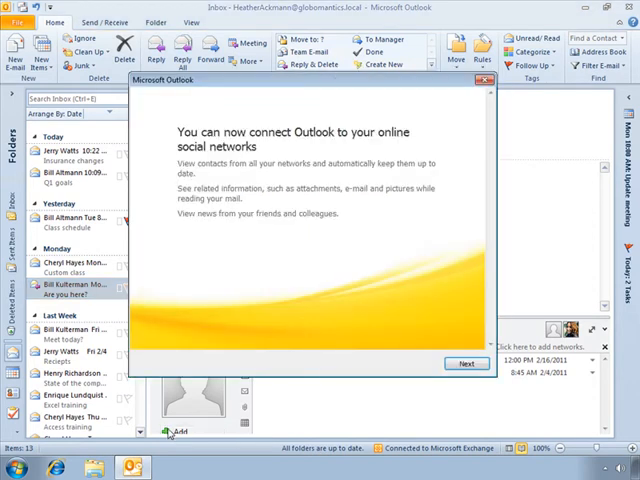
pyautogui.click(465, 363)
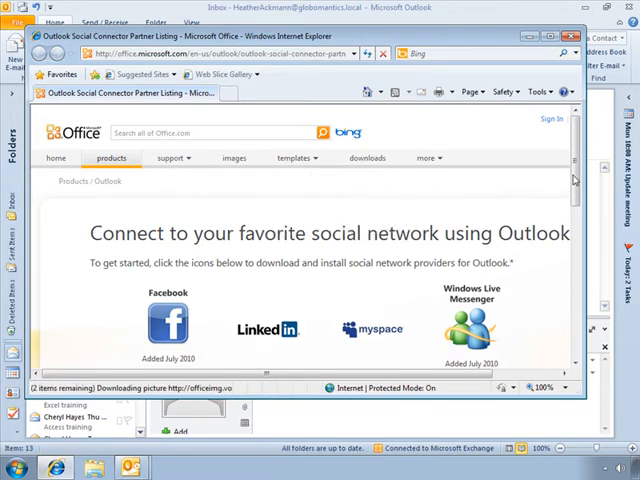
# - Scroll down the Outlook Social Connector partner page past the listed providers
pyautogui.scroll(-3)
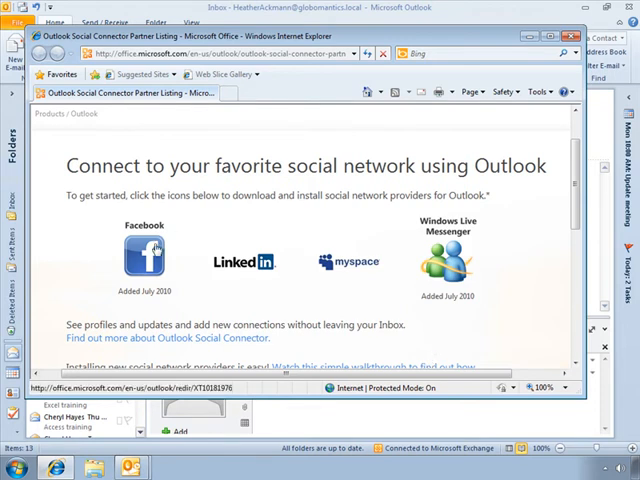
pyautogui.moveTo(332, 263)
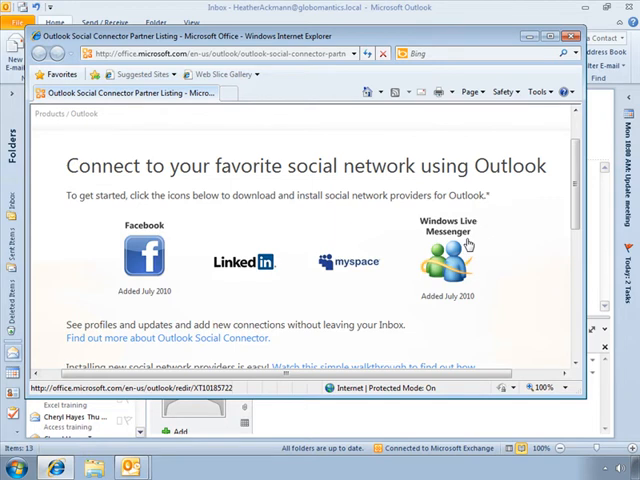
pyautogui.moveTo(274, 244)
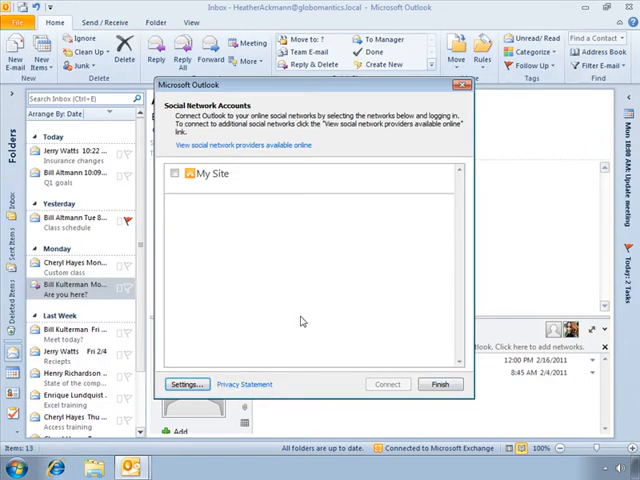
# - Finish the Social Network Accounts dialog without connecting any network
pyautogui.click(440, 384)
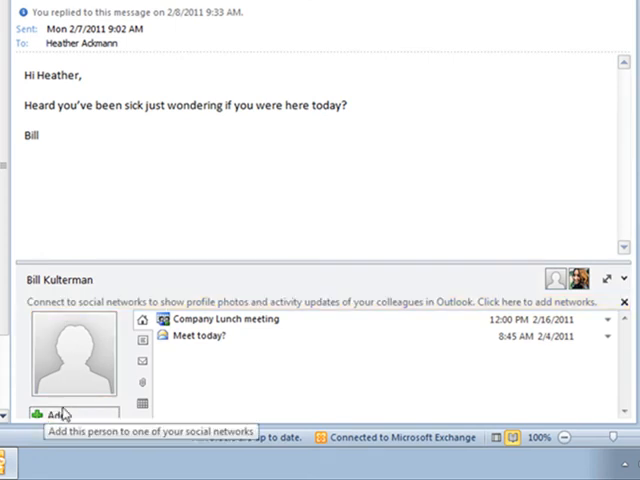
pyautogui.moveTo(250, 305)
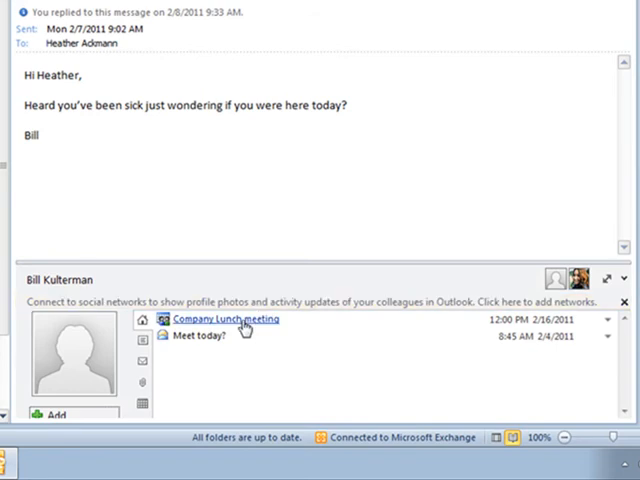
pyautogui.moveTo(197, 337)
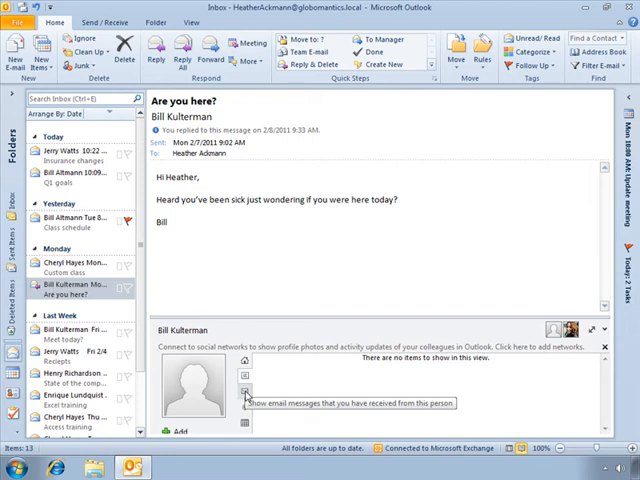
pyautogui.click(243, 391)
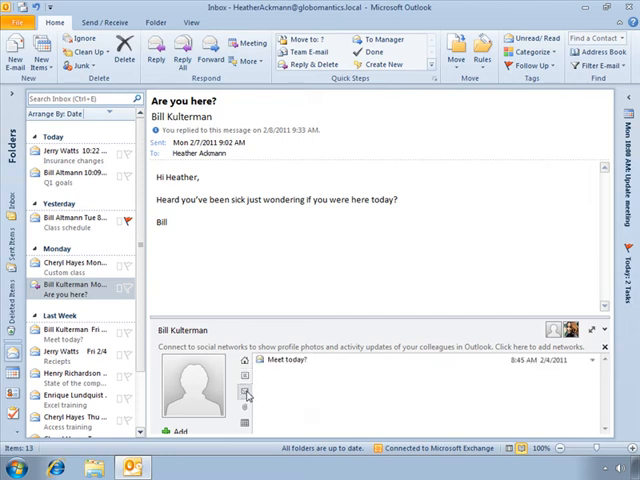
pyautogui.moveTo(243, 392)
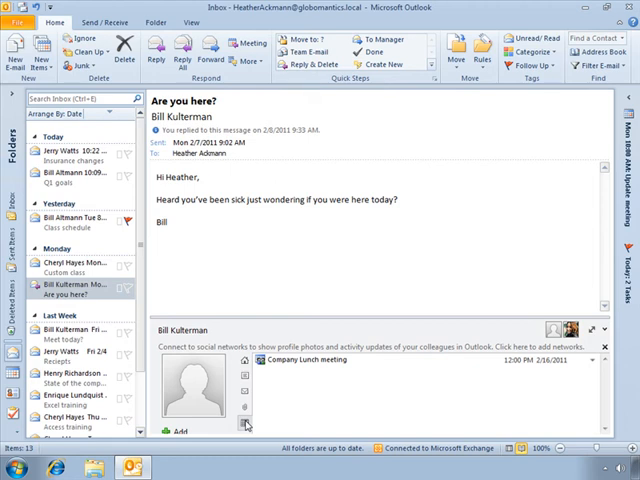
pyautogui.moveTo(354, 384)
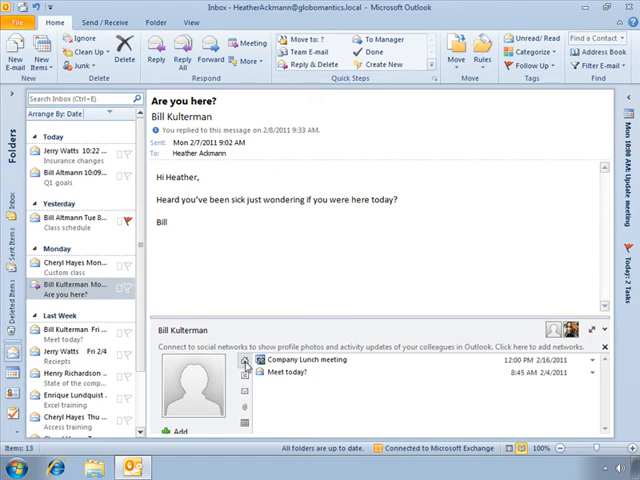
pyautogui.click(245, 391)
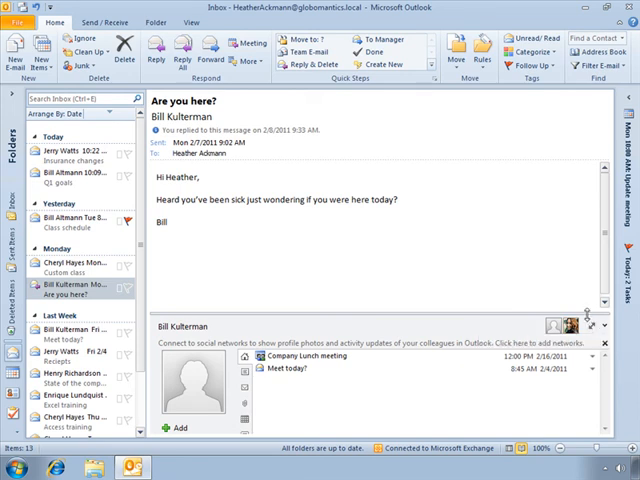
pyautogui.moveTo(596, 328)
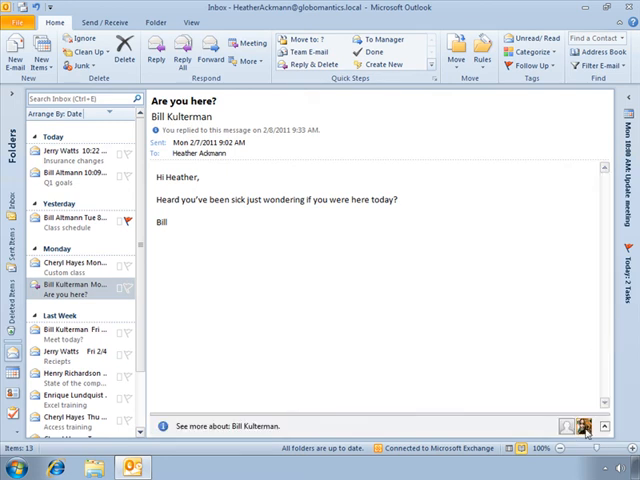
pyautogui.moveTo(565, 432)
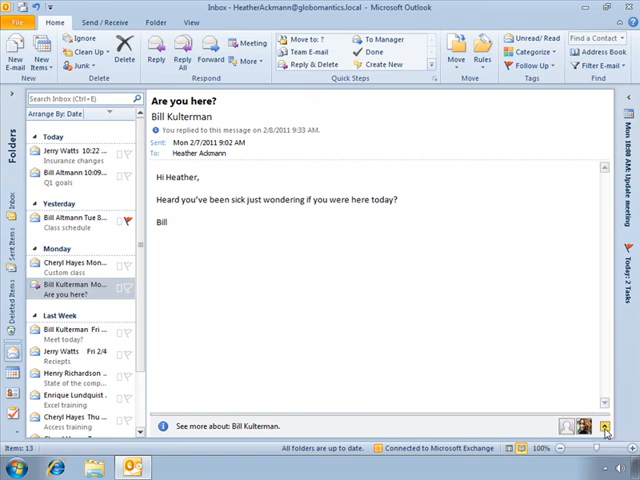
# - Expand the collapsed People Pane to list Bill Kulterman's meeting and messages
pyautogui.click(605, 427)
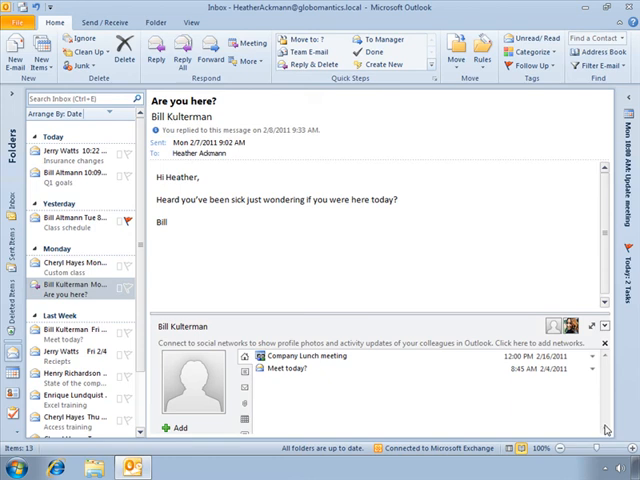